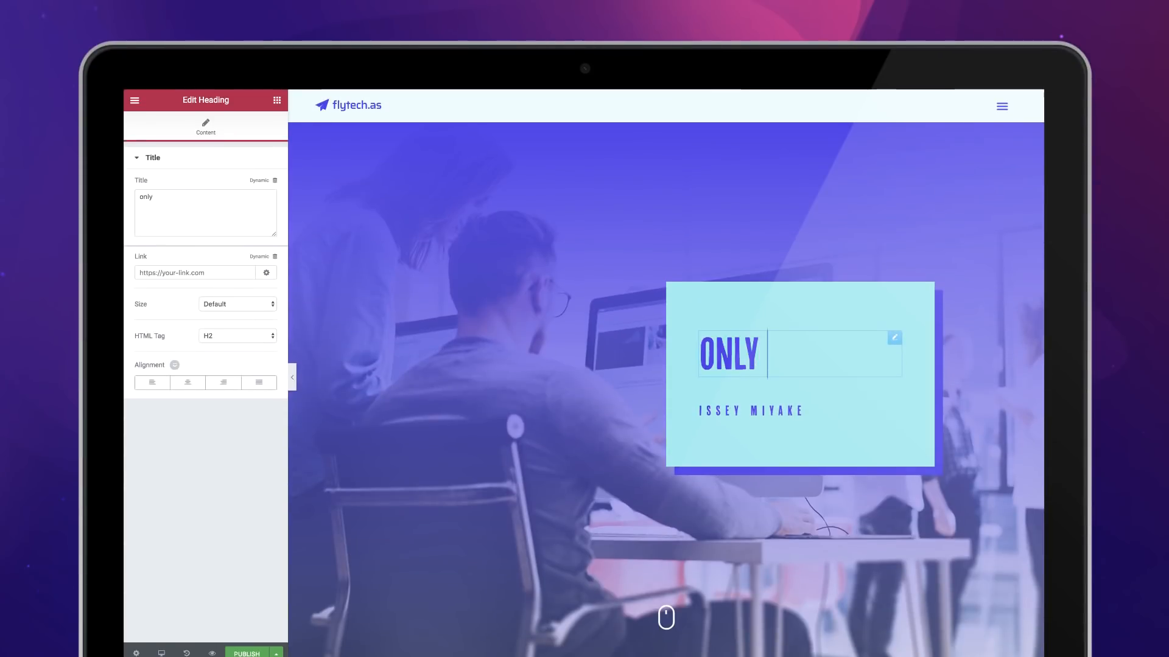
- Extend the hero heading's Title to read 'Only edit the content'
text(edit t)
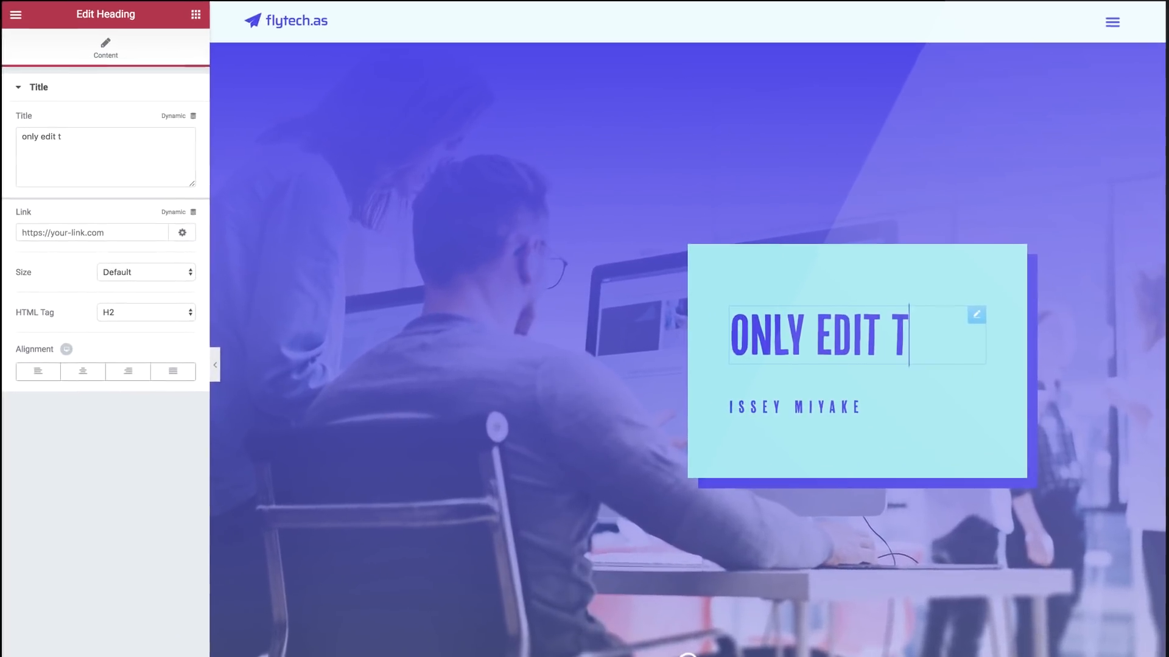
text(he content)
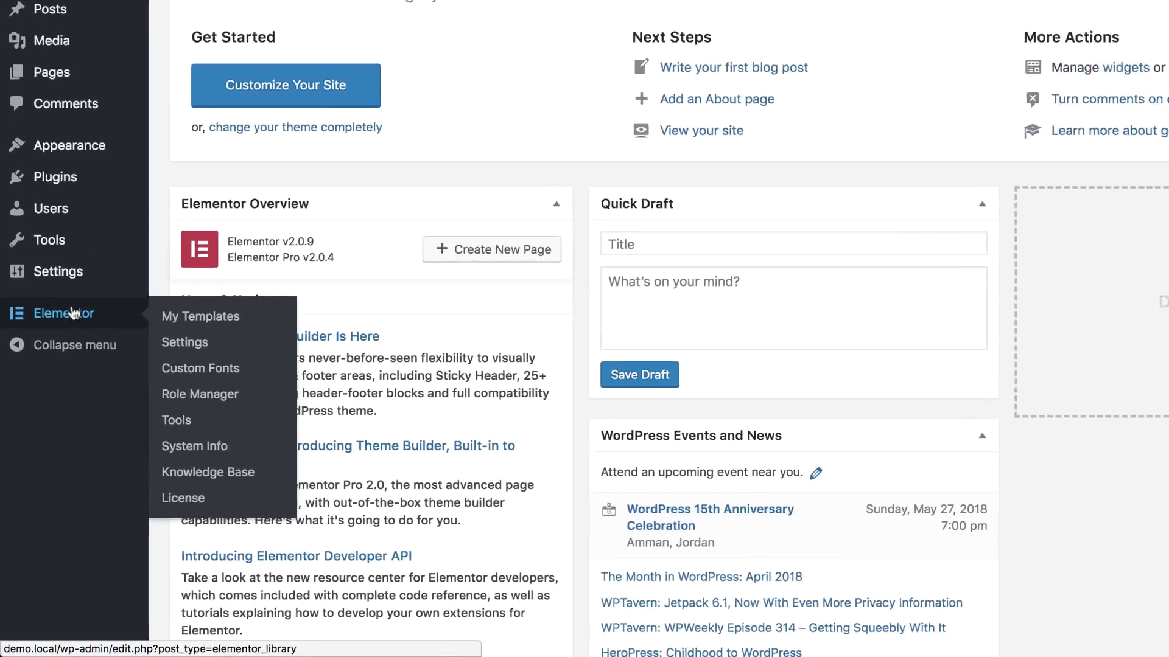
- In Role Manager, give Author 'Access to edit content only' and save changes
click(200, 393)
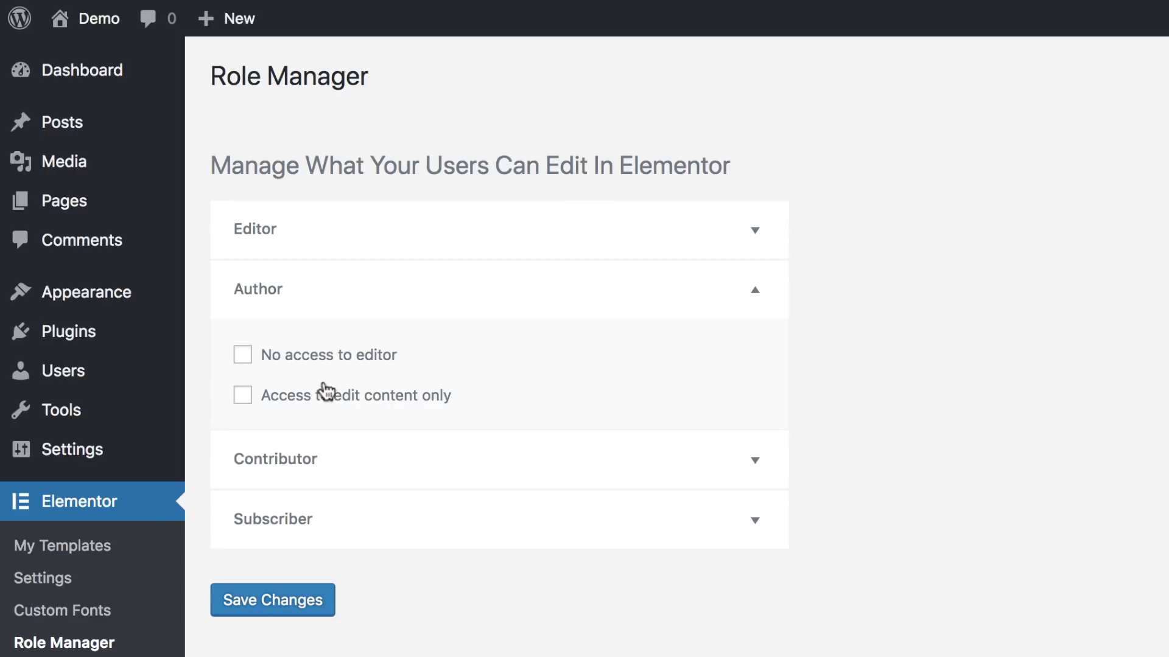
click(242, 394)
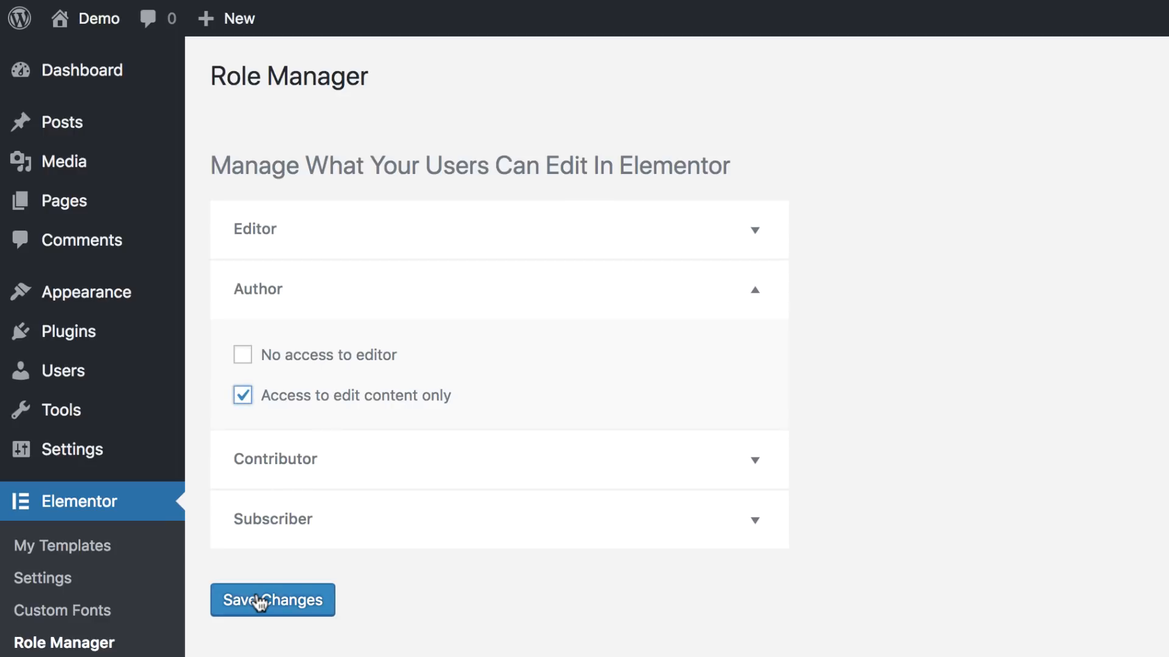
click(258, 600)
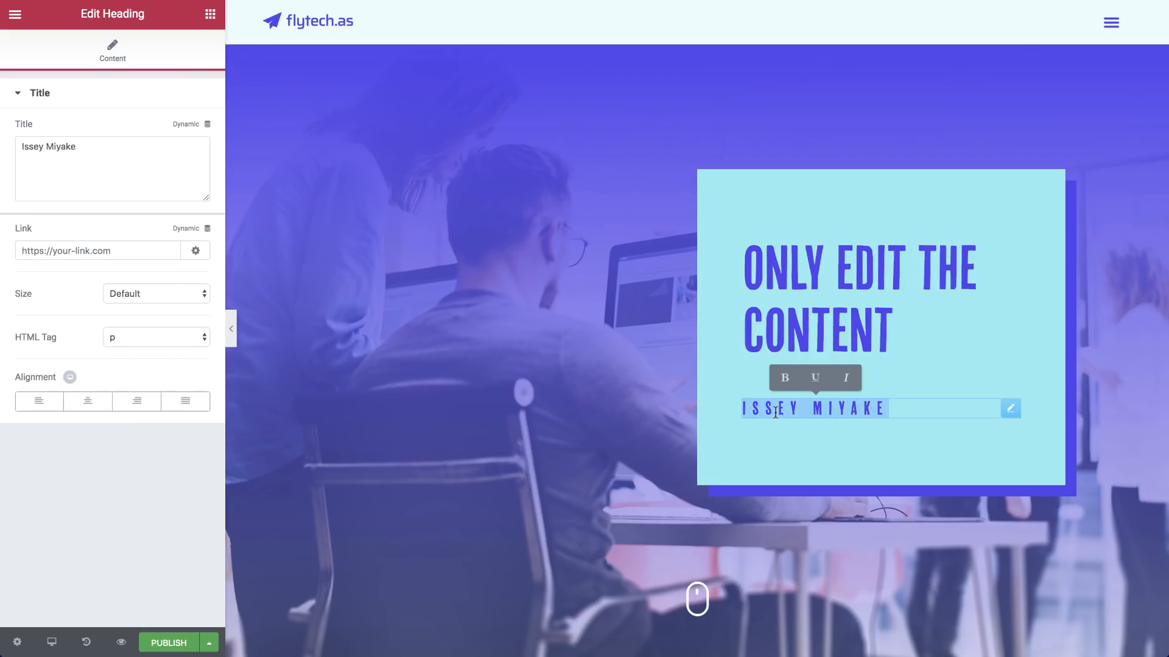
- Set the button text to 'Download now' and select the LETS TALK heading to rename it Contact
scroll(down, 3)
text(D)
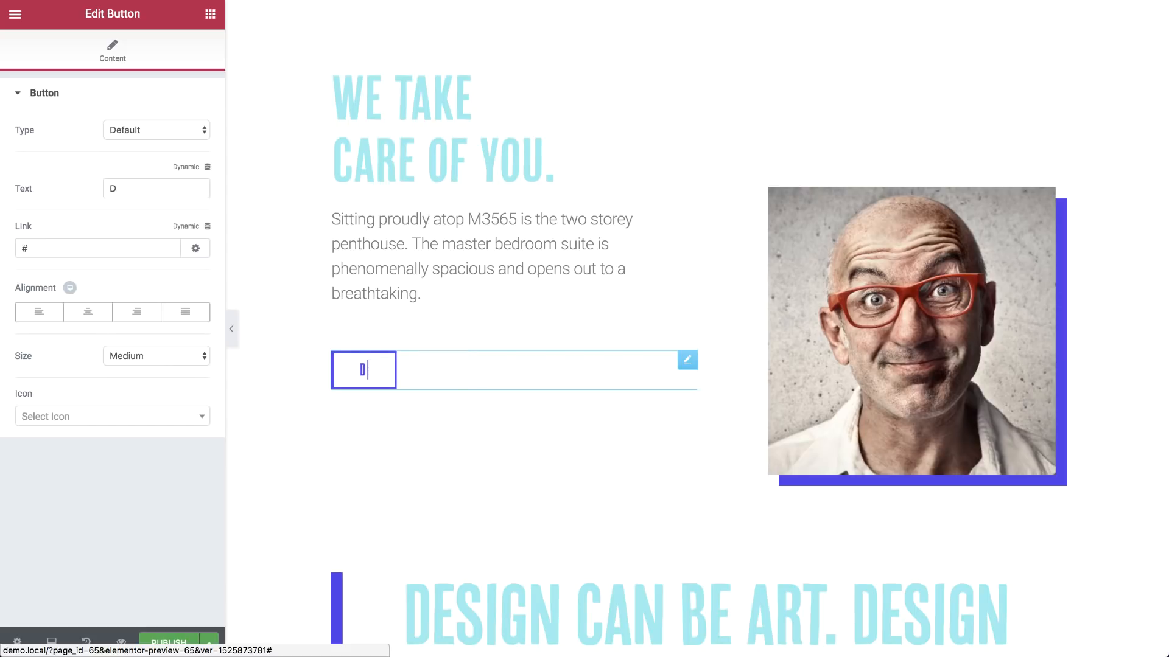
text(ownload now)
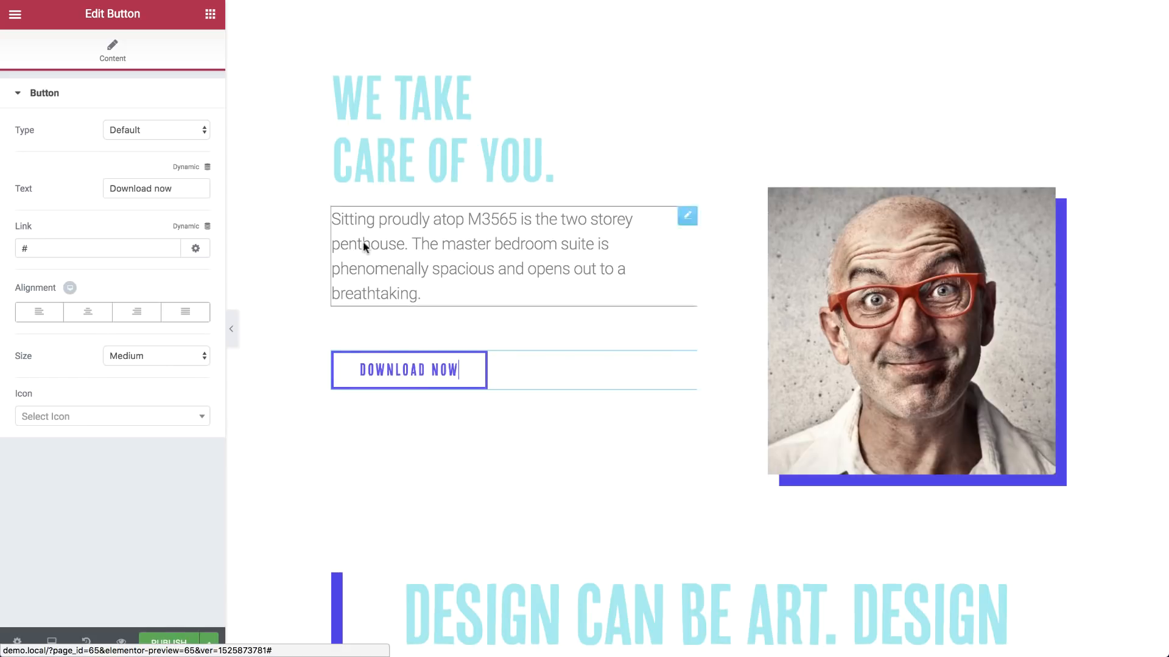
scroll(down, 3)
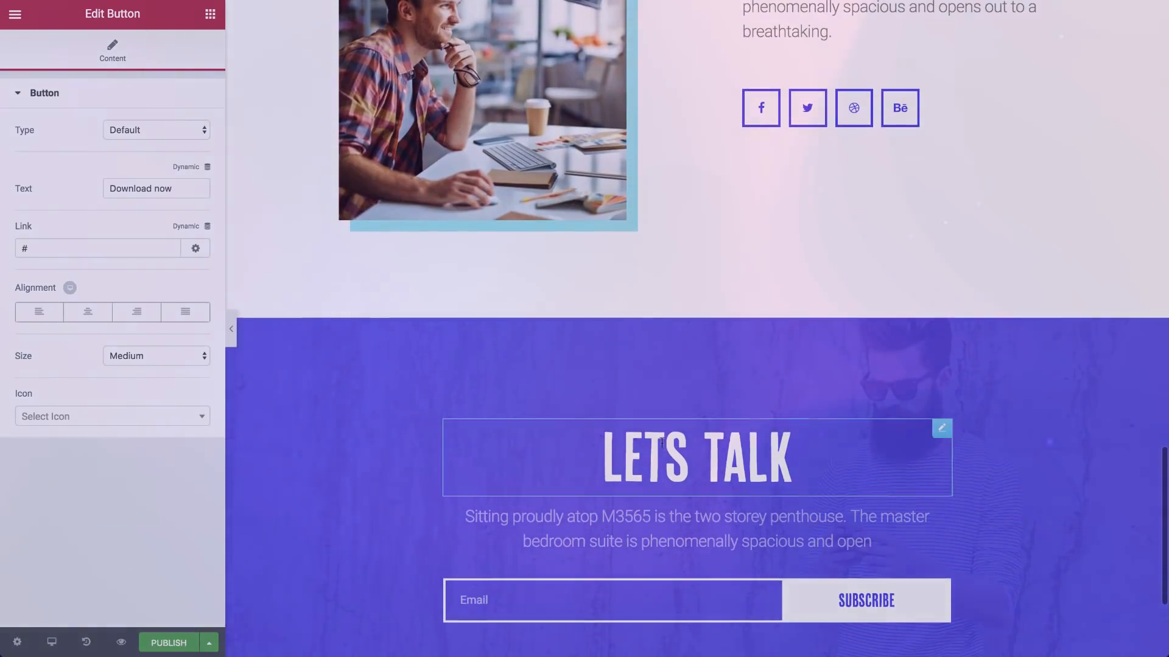
click(696, 456)
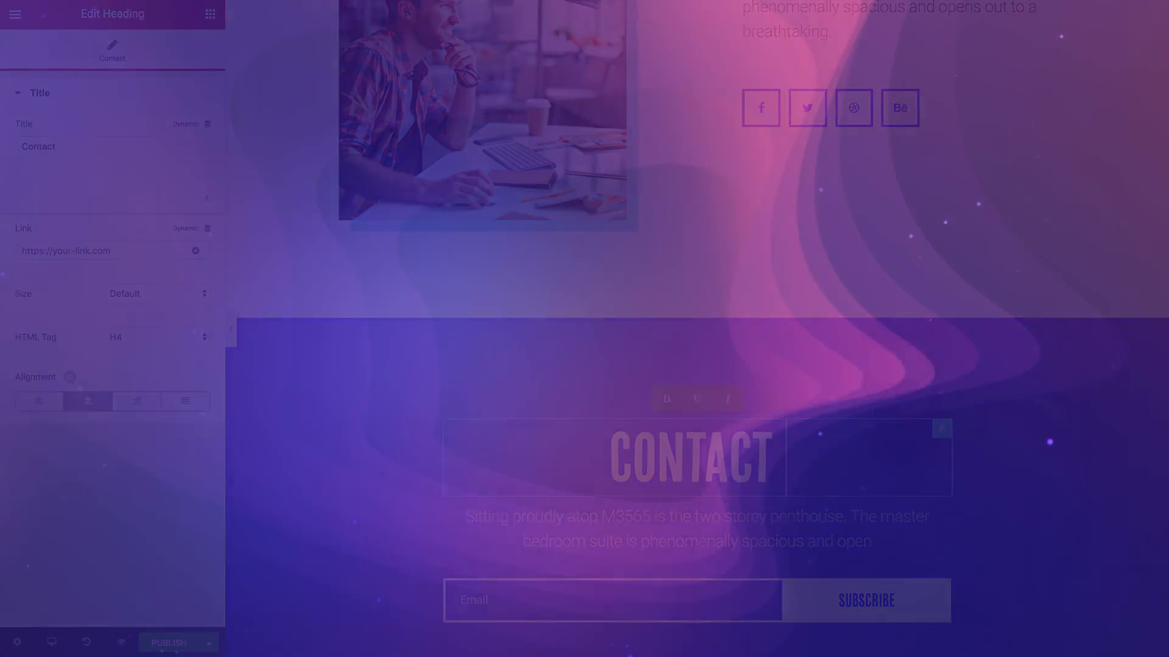